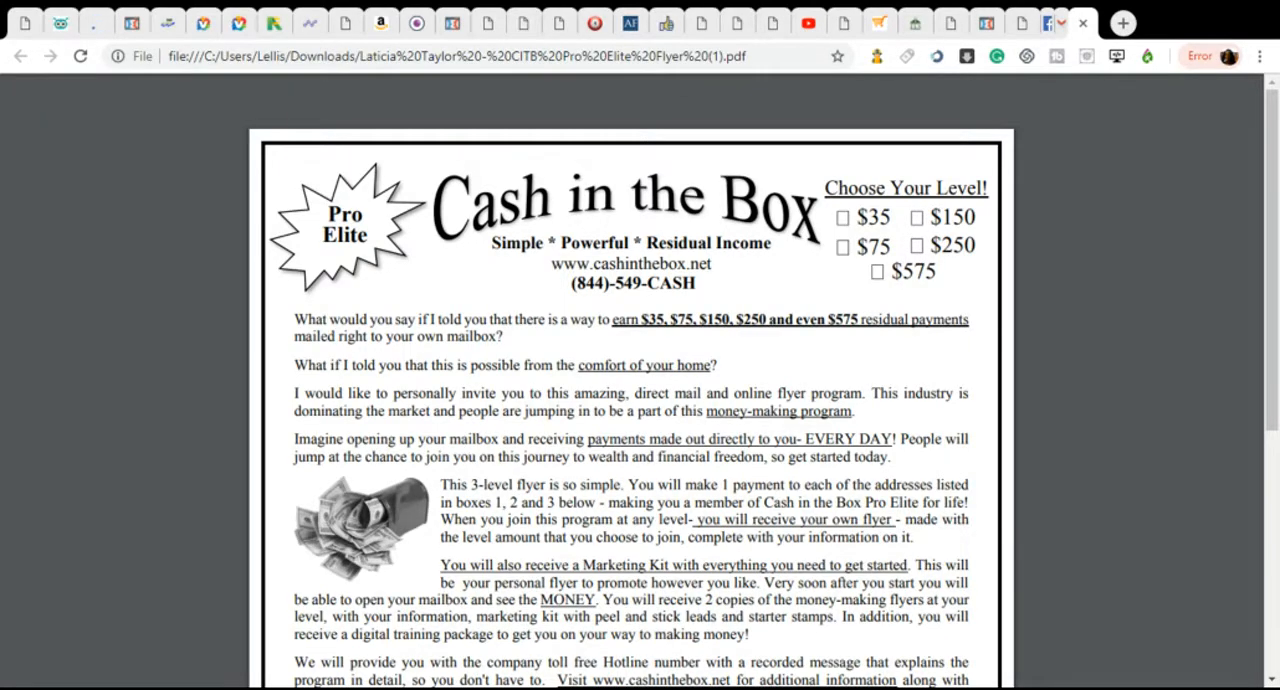
mouse_move(1154, 430)
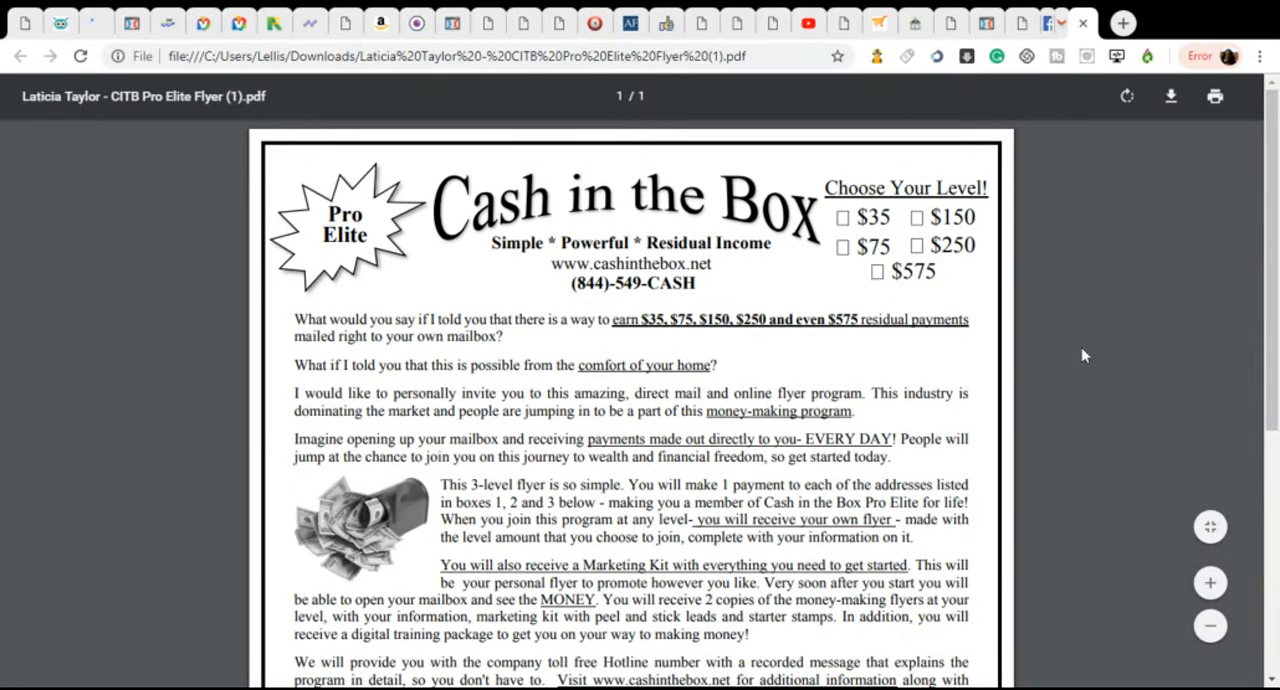
scroll(down, 3)
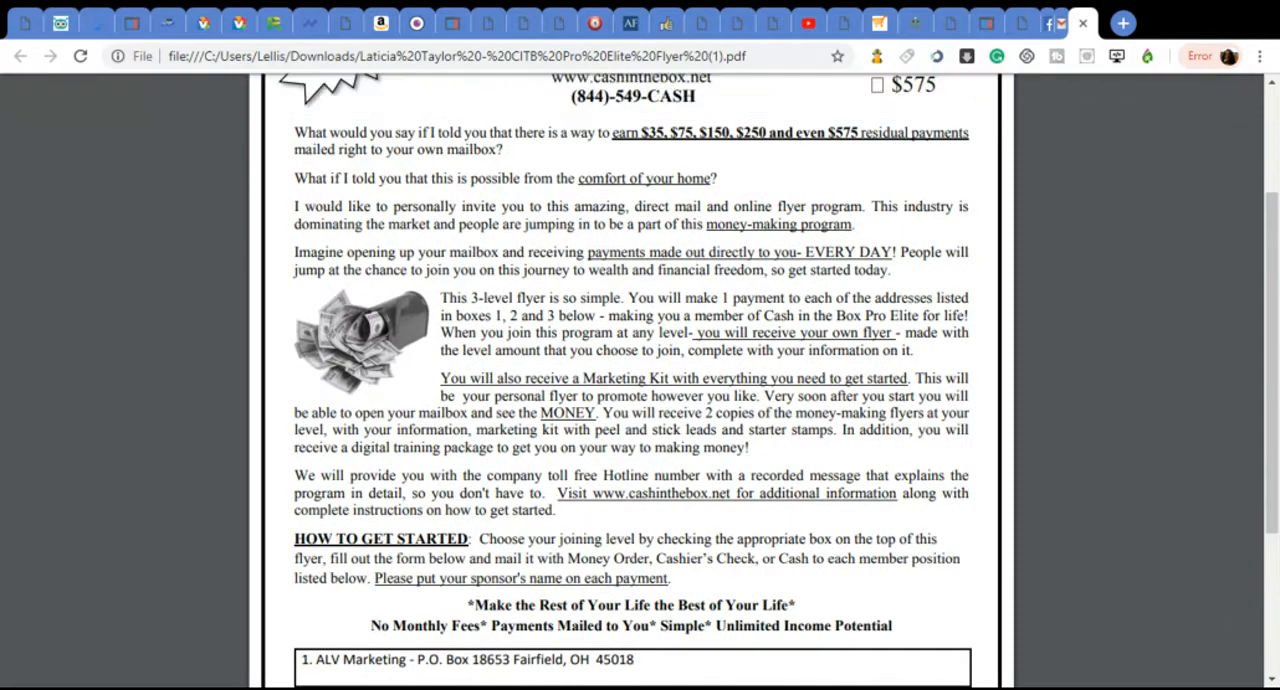
scroll(down, 3)
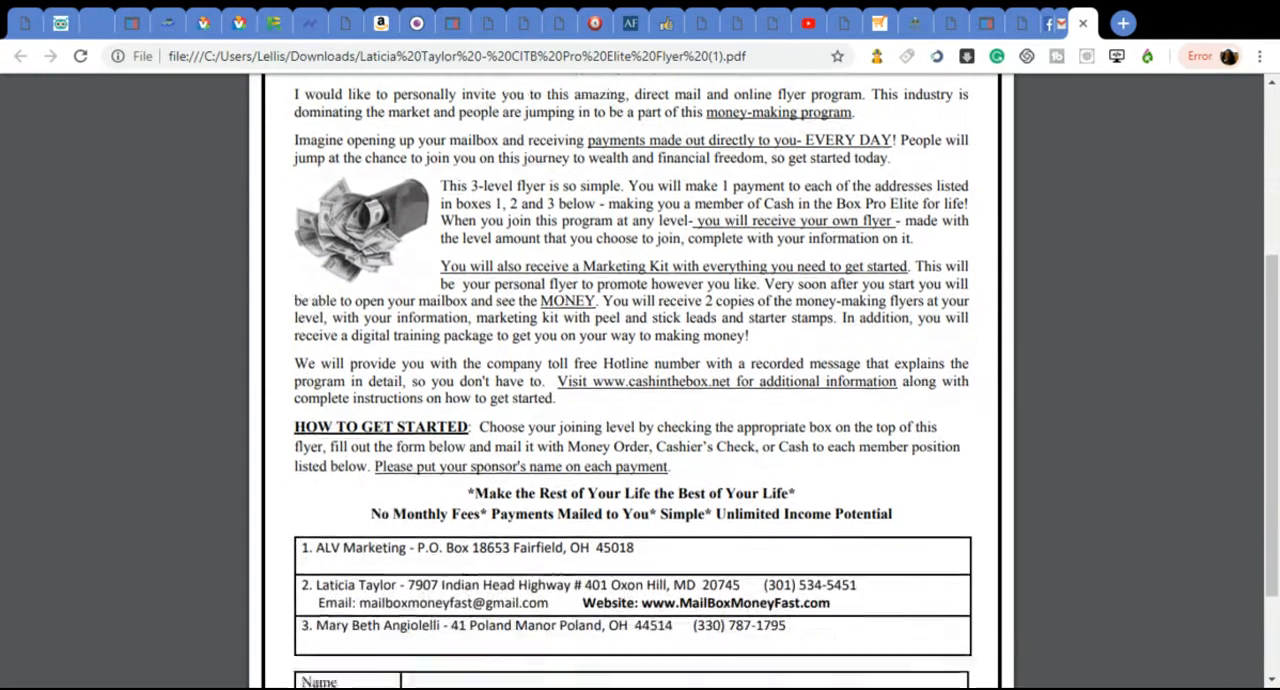
scroll(down, 3)
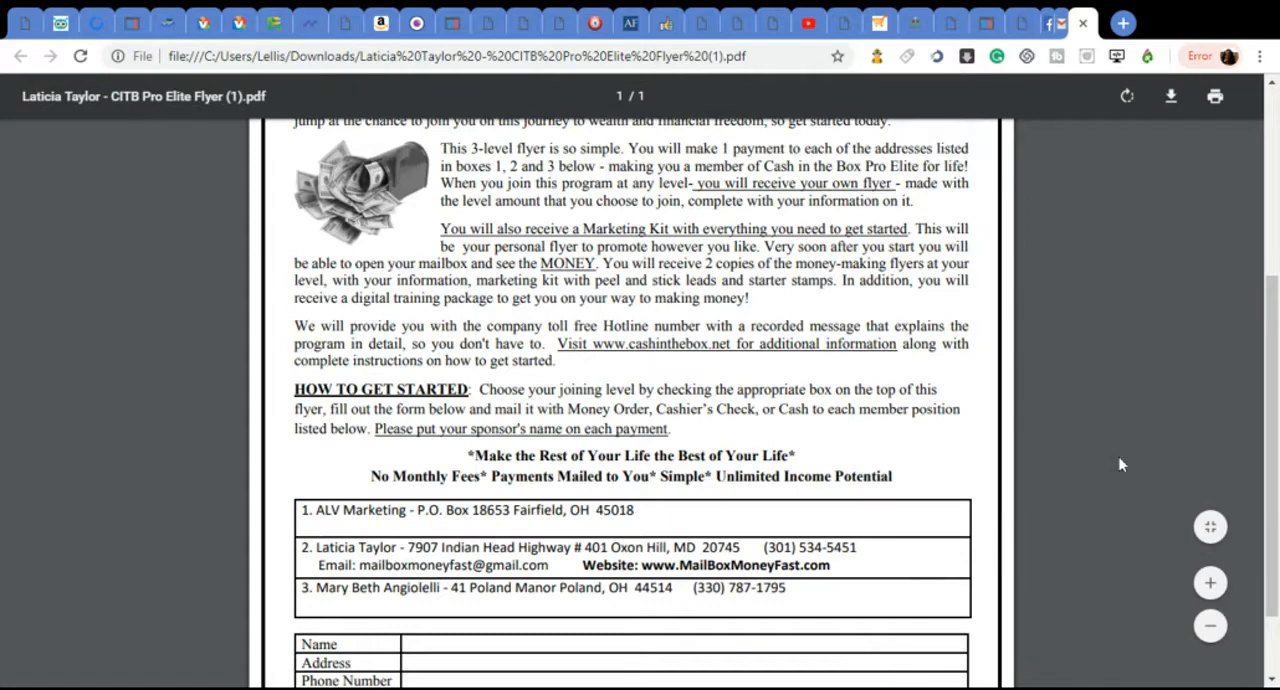
mouse_move(1134, 398)
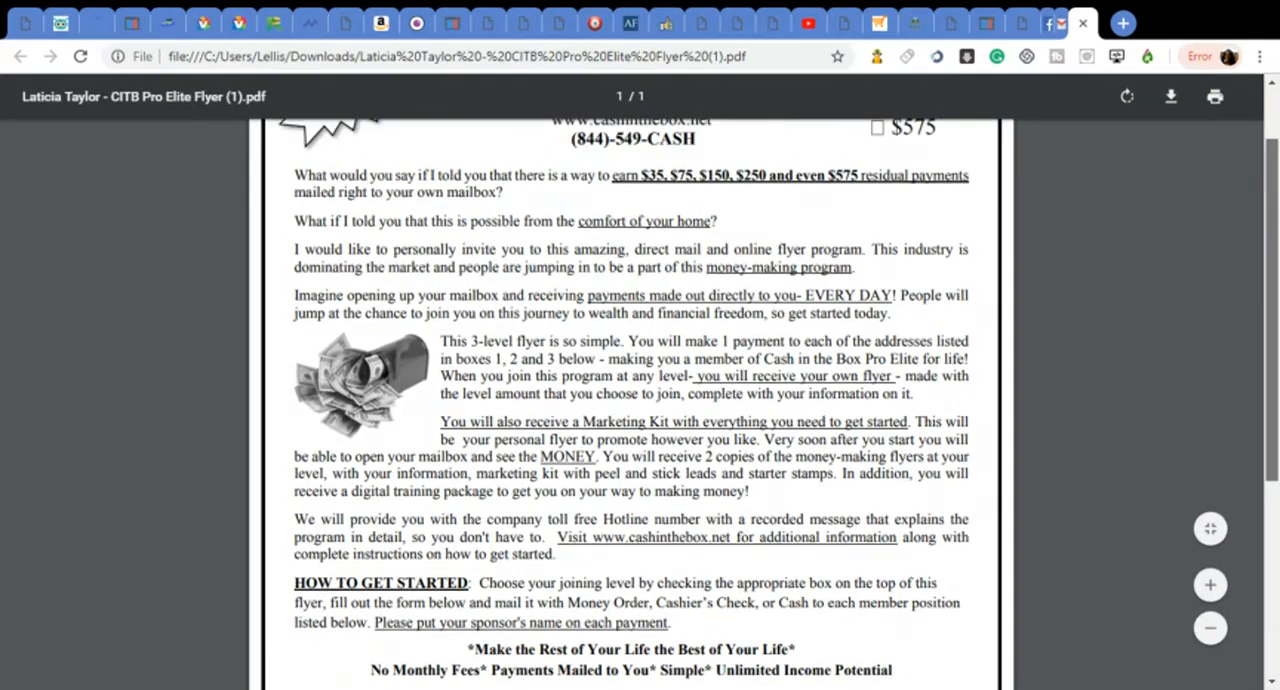
scroll(up, 3)
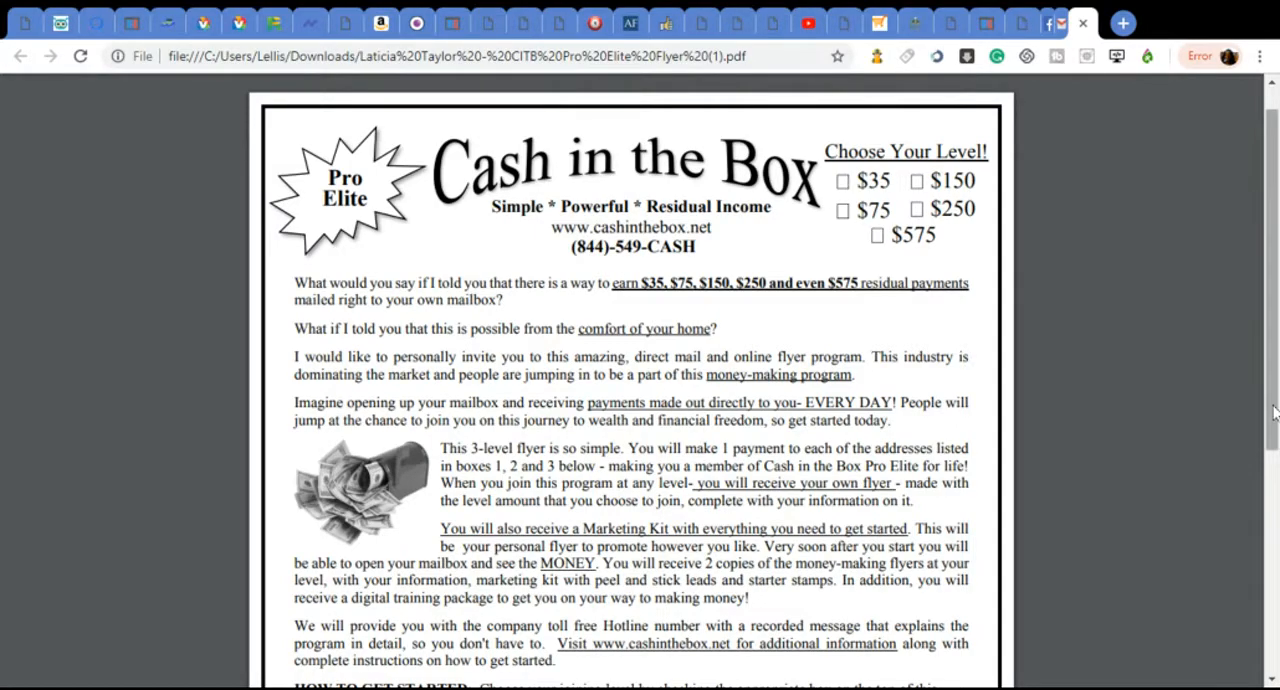
scroll(down, 3)
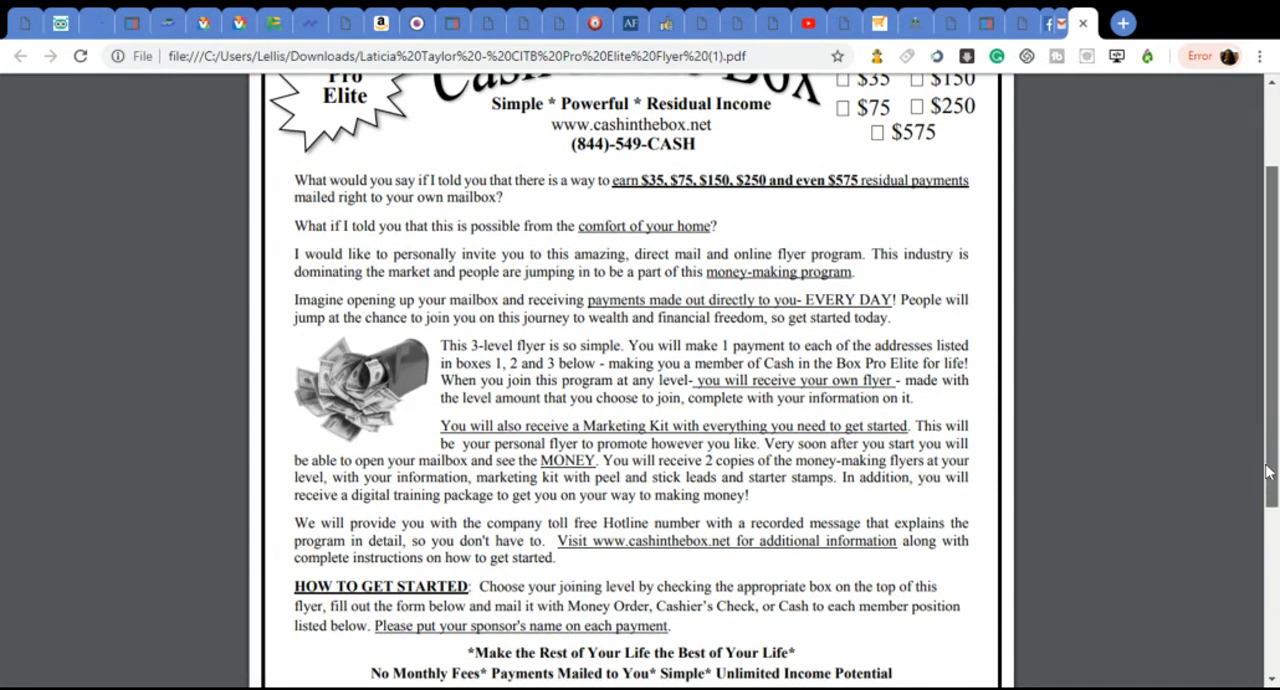
scroll(down, 3)
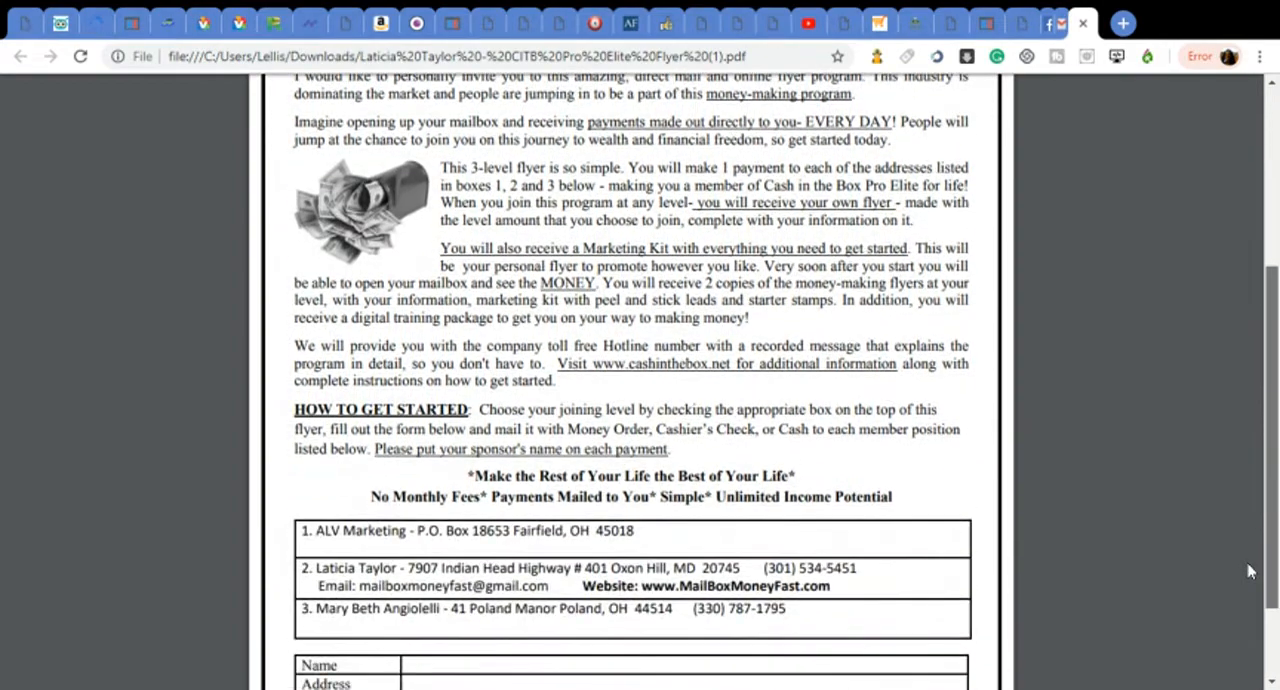
scroll(down, 3)
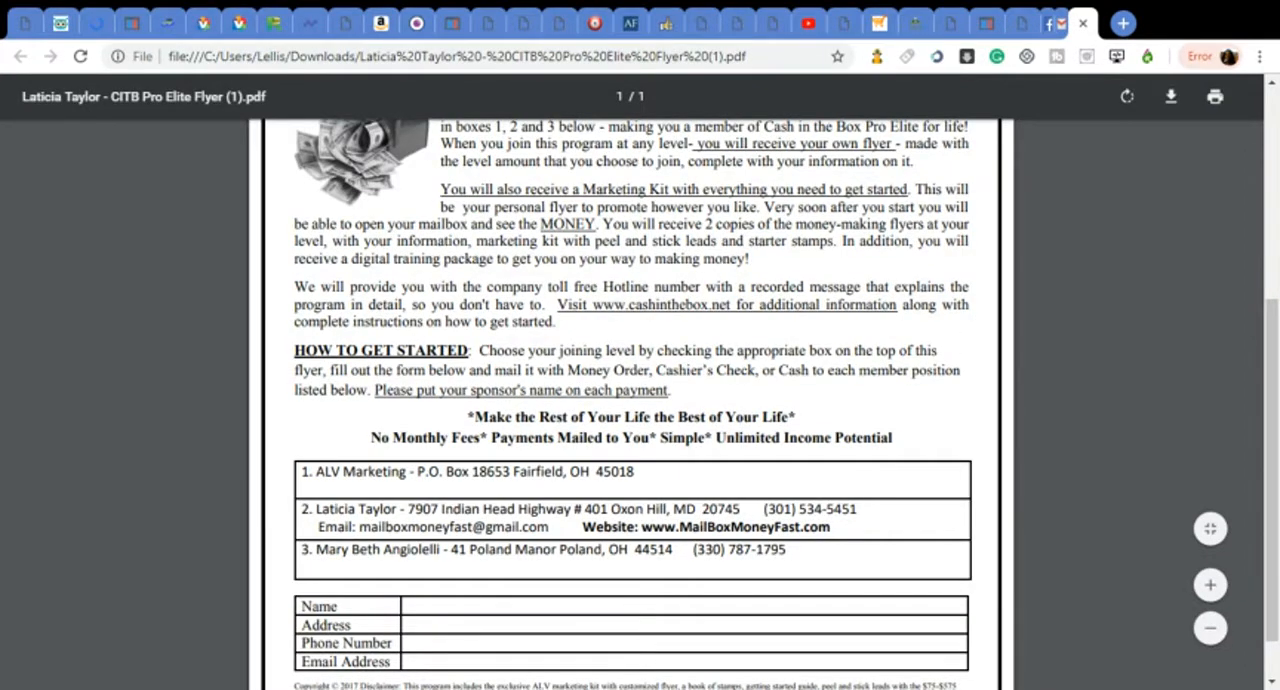
scroll(up, 3)
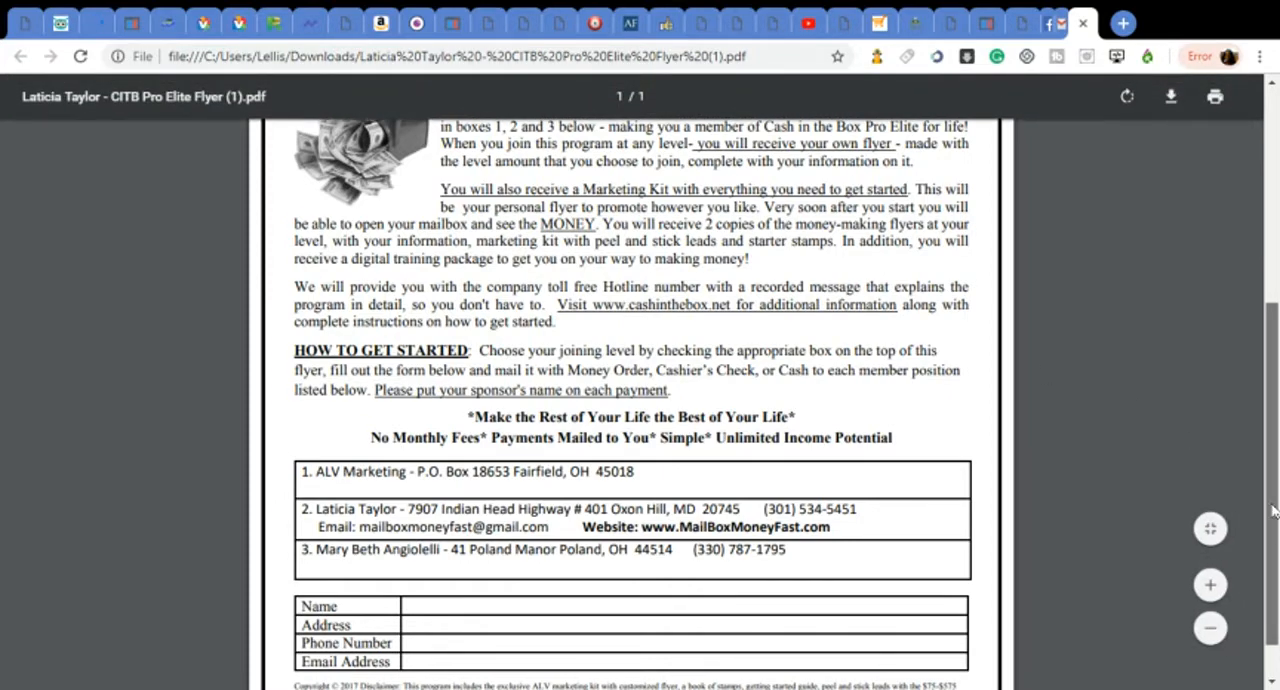
scroll(down, 3)
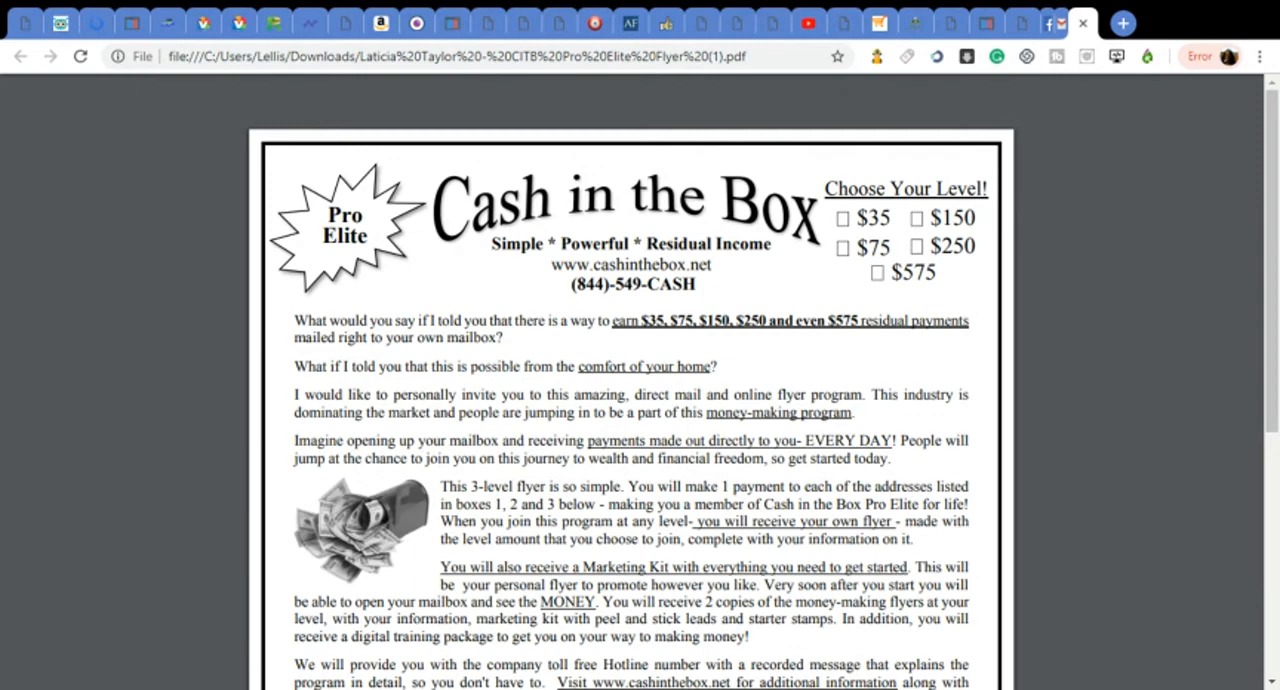
scroll(down, 3)
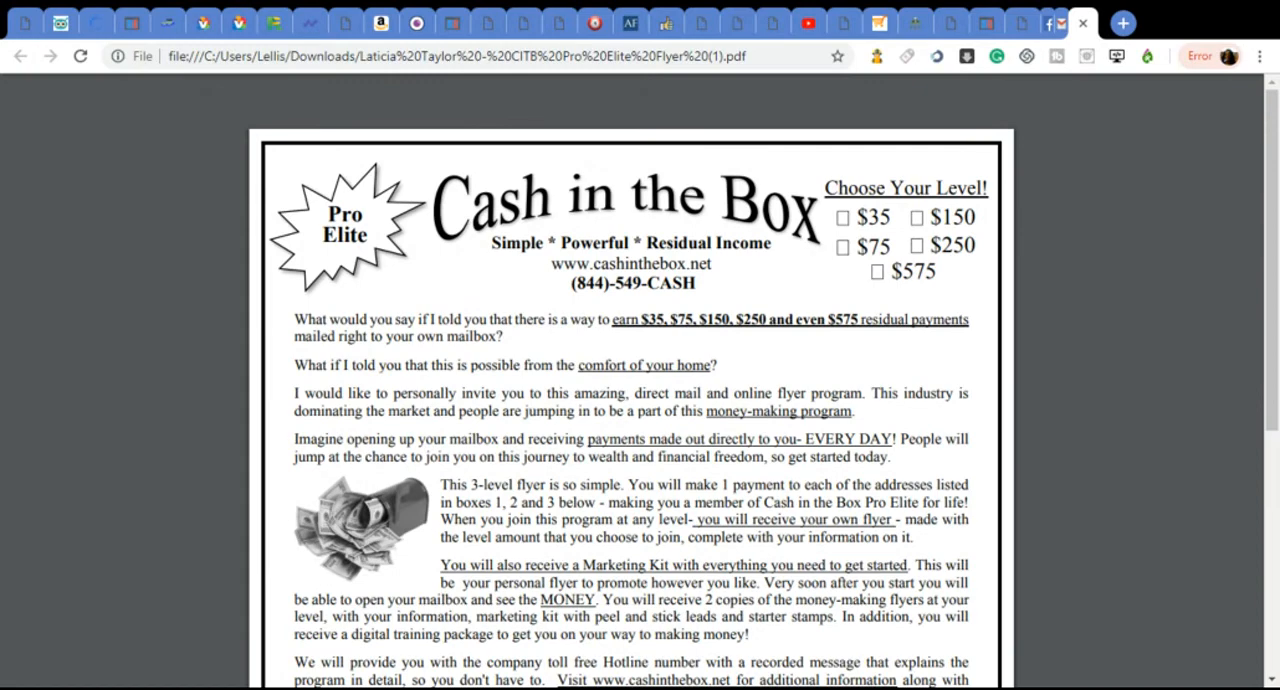